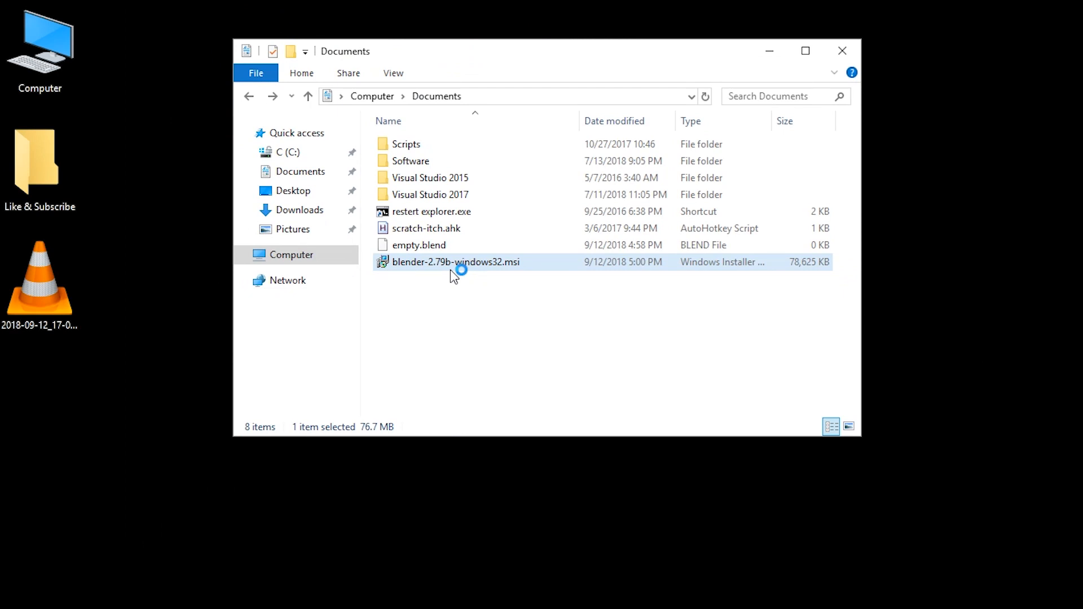
# Install Blender 2.79b 32-bit from the .msi and finish the setup.
pyautogui.doubleClick(455, 262)
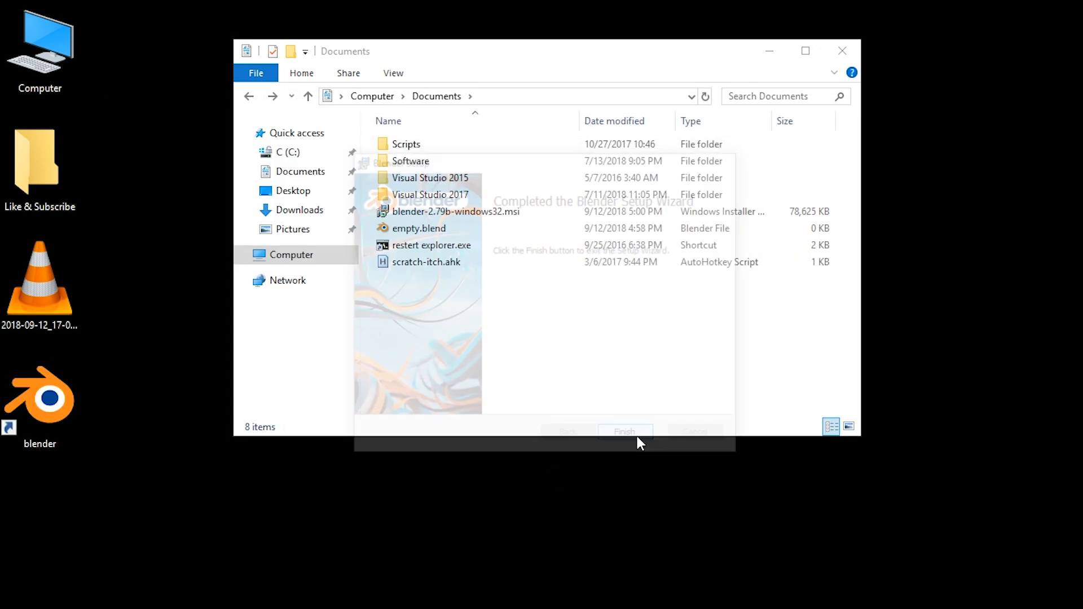
pyautogui.click(624, 431)
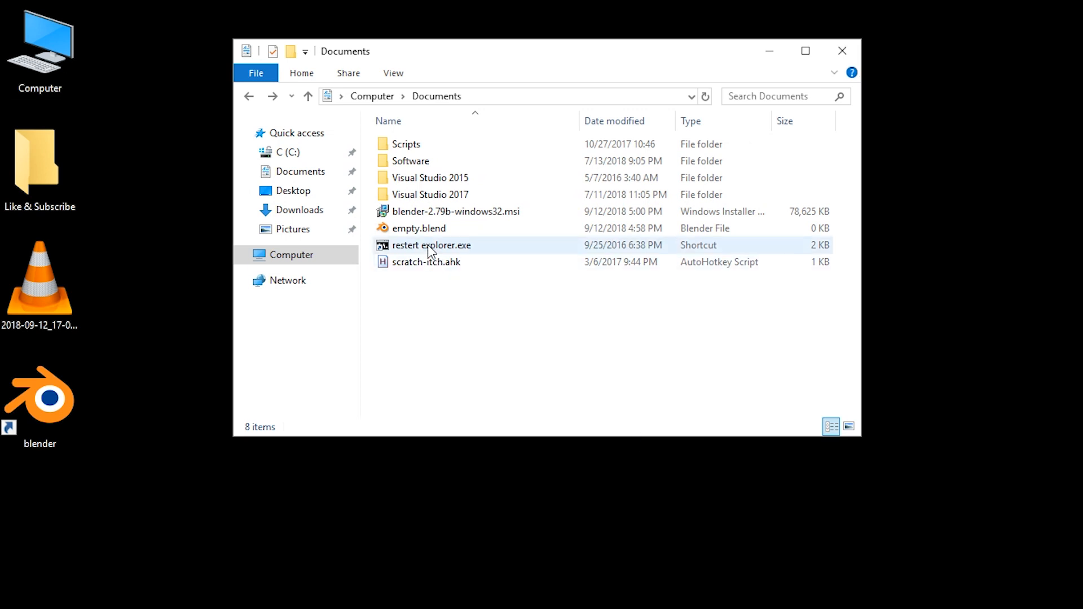
# Open empty.blend in the installed Blender, then close Blender.
pyautogui.click(420, 227)
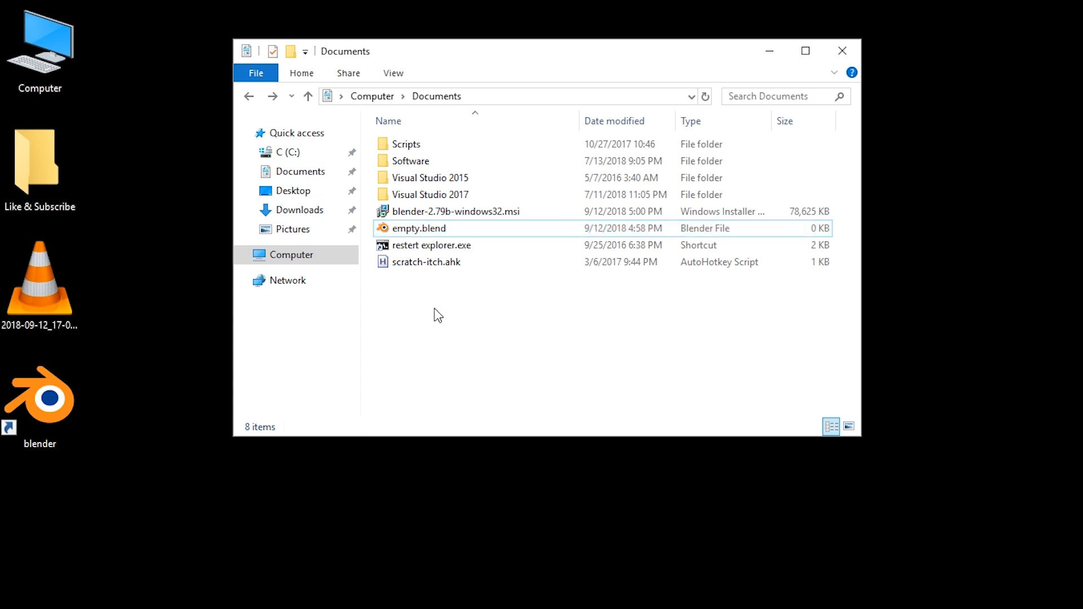
pyautogui.click(419, 228)
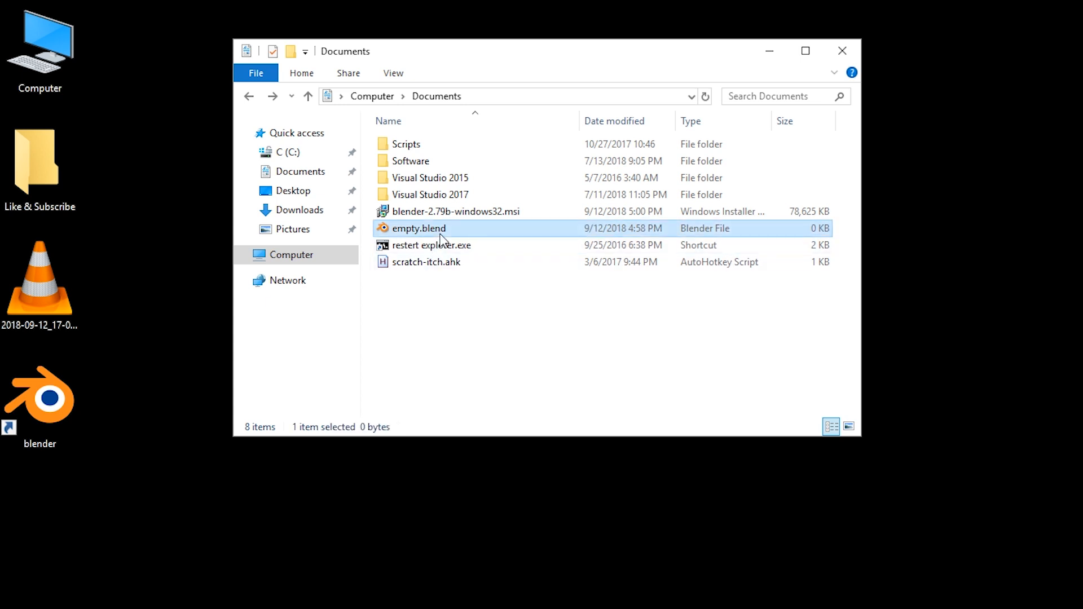
pyautogui.doubleClick(418, 228)
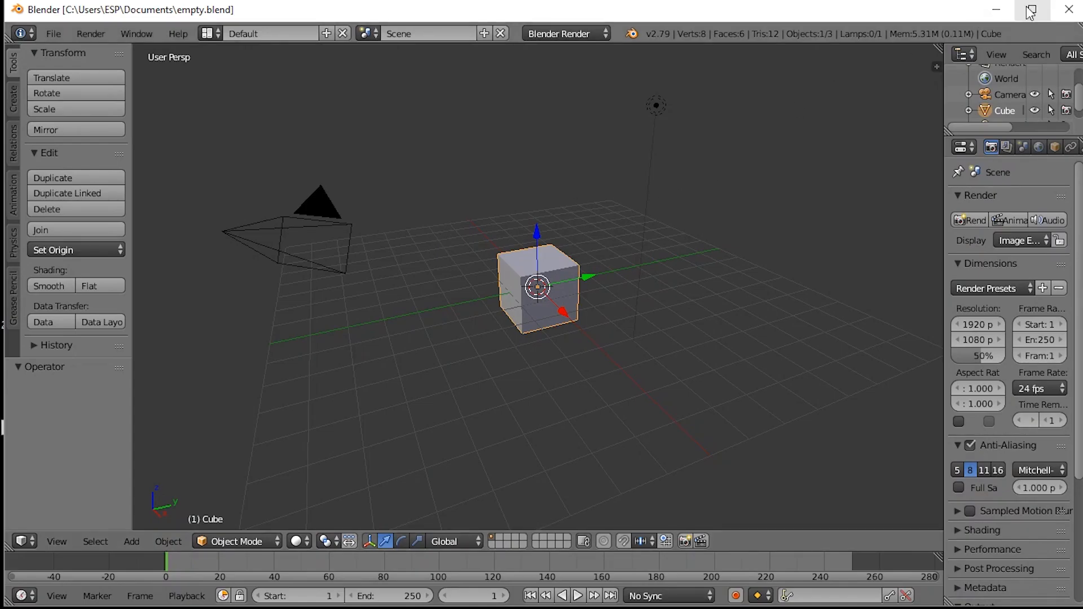
pyautogui.click(1069, 11)
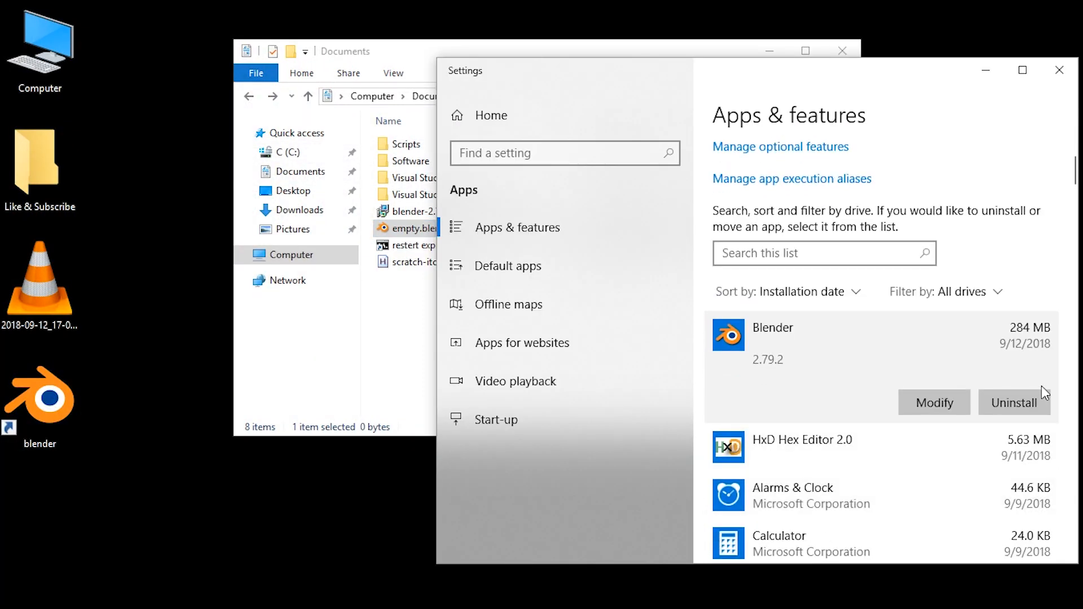
# Uninstall Blender from Apps & features, confirming removal of its data.
pyautogui.click(1012, 401)
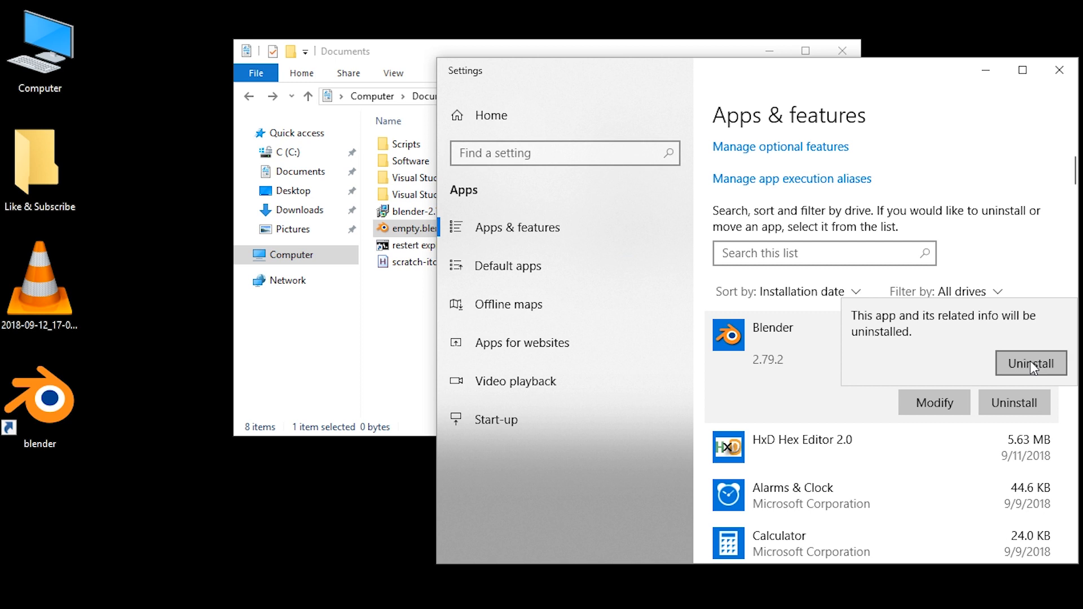
pyautogui.click(1030, 364)
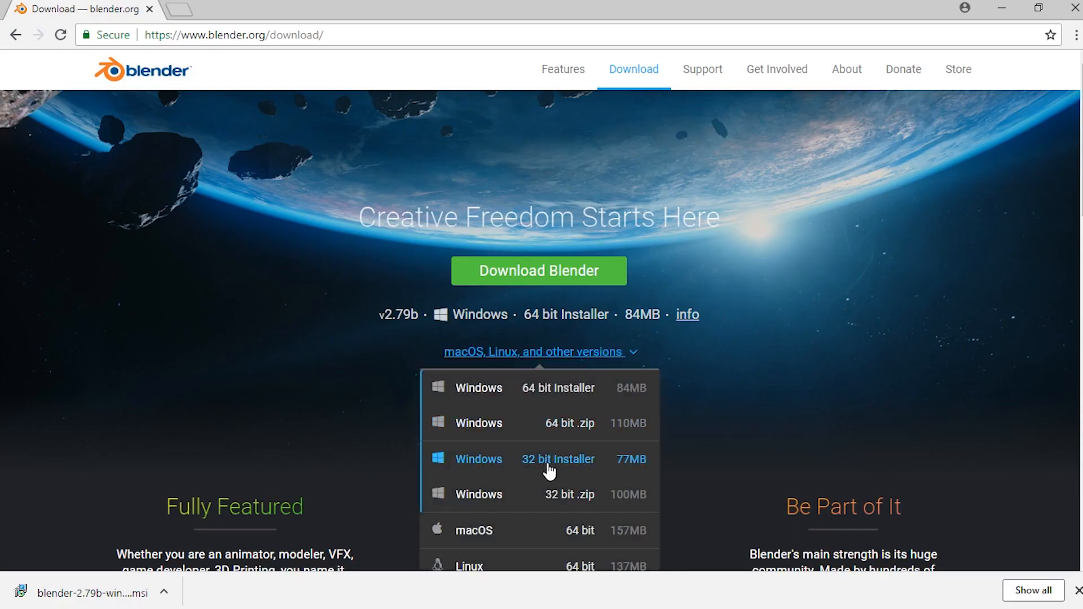
# Download the Windows 32-bit .zip build of Blender 2.79b from blender.org.
pyautogui.click(557, 459)
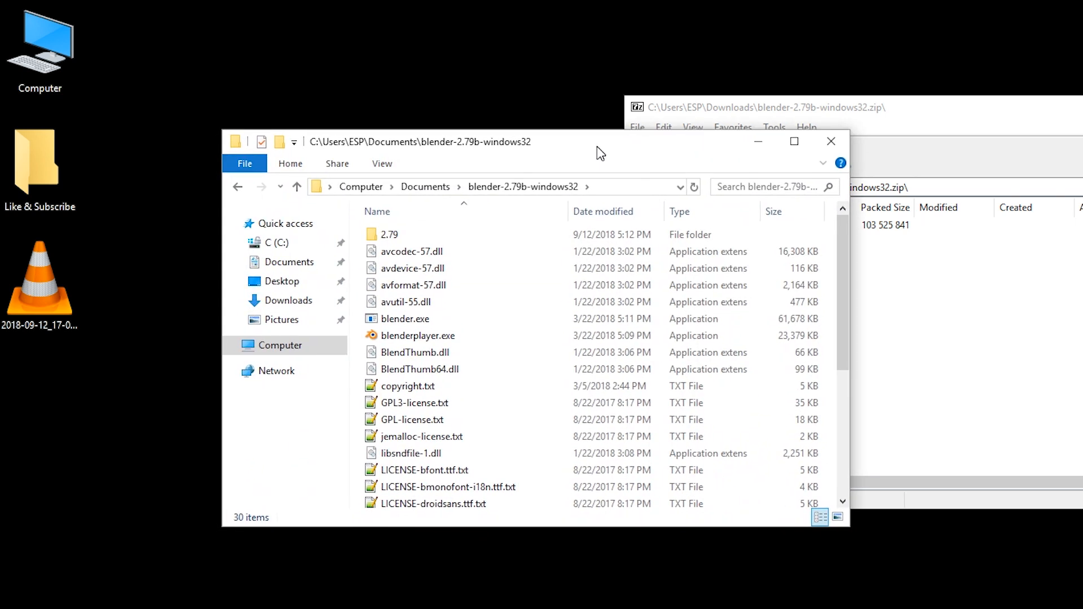
# In Documents, try opening empty.blend and accept the offered (uninstalled) blender.exe in the app prompt.
pyautogui.click(405, 318)
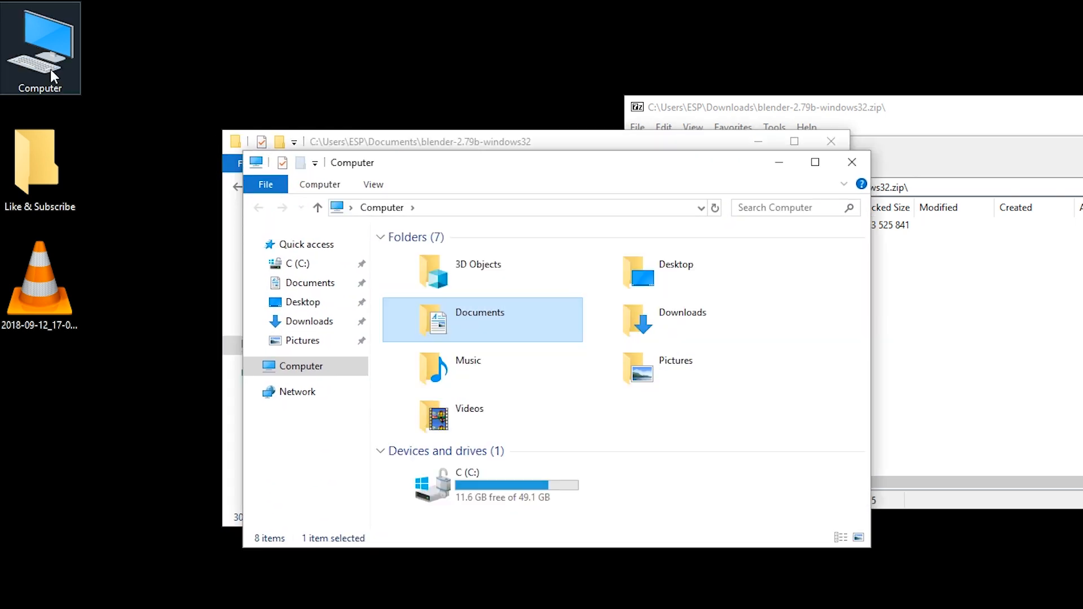
pyautogui.doubleClick(479, 319)
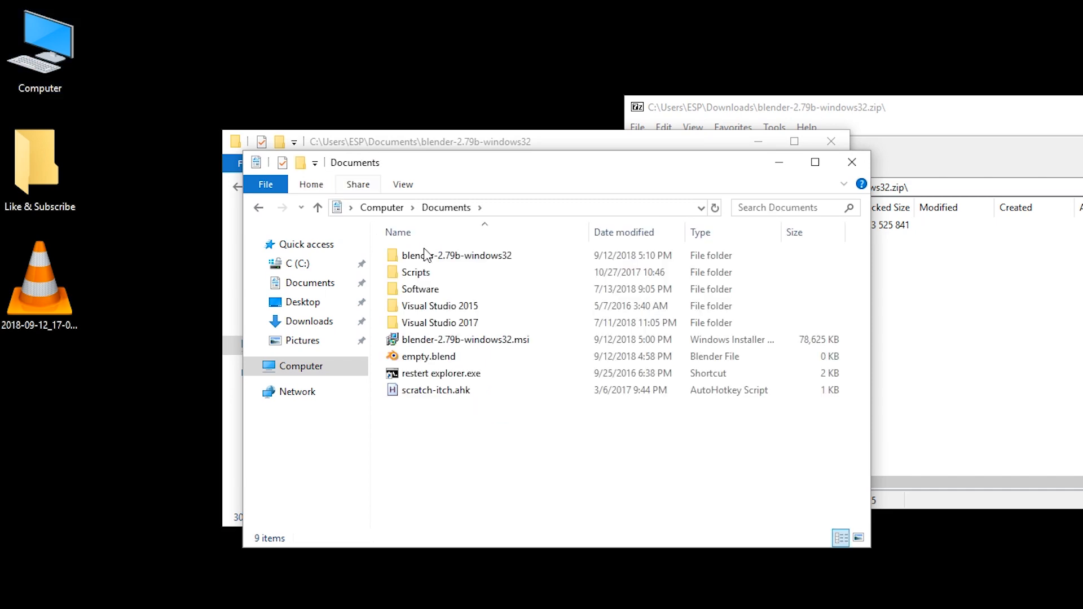
pyautogui.click(425, 355)
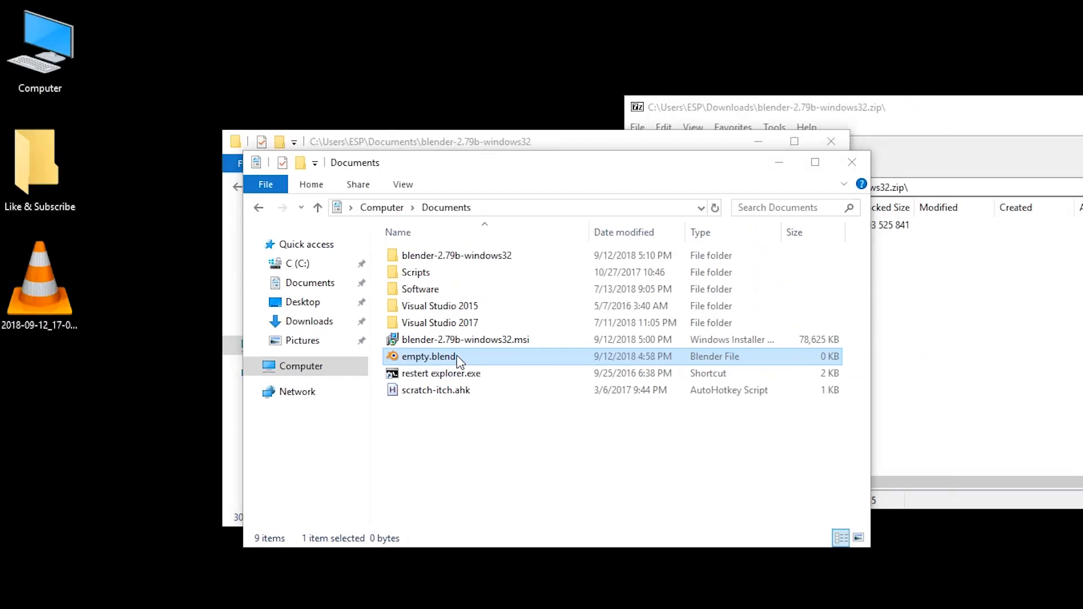
pyautogui.doubleClick(427, 356)
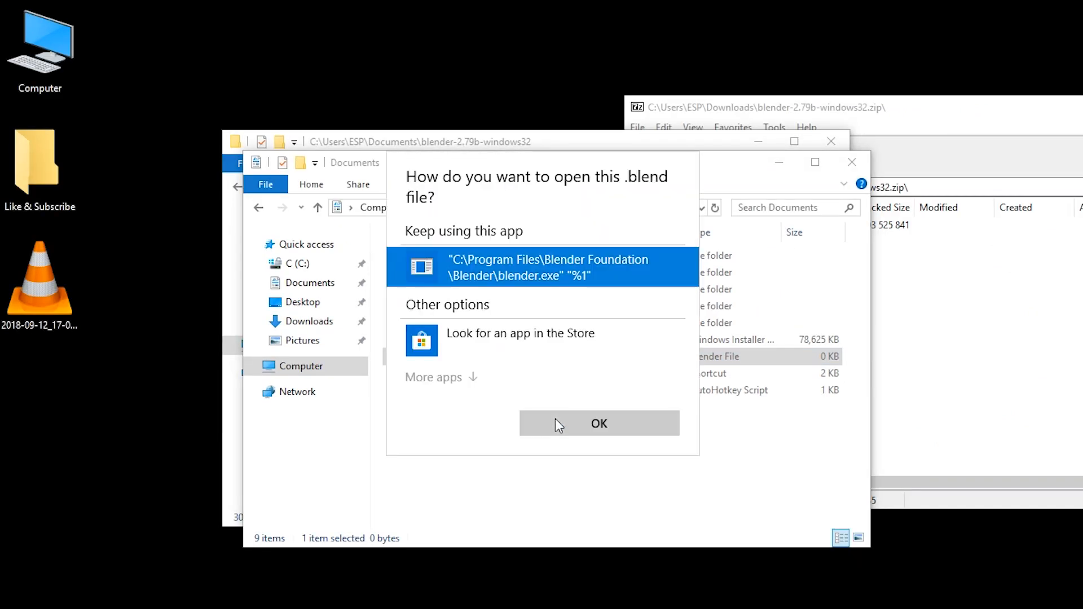
pyautogui.click(599, 423)
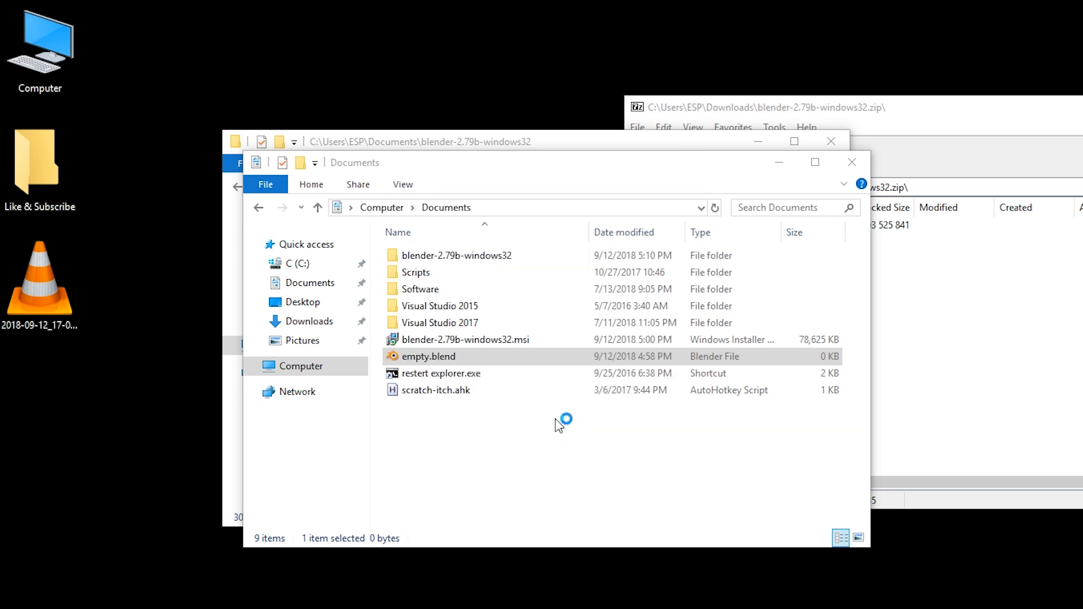
pyautogui.doubleClick(427, 356)
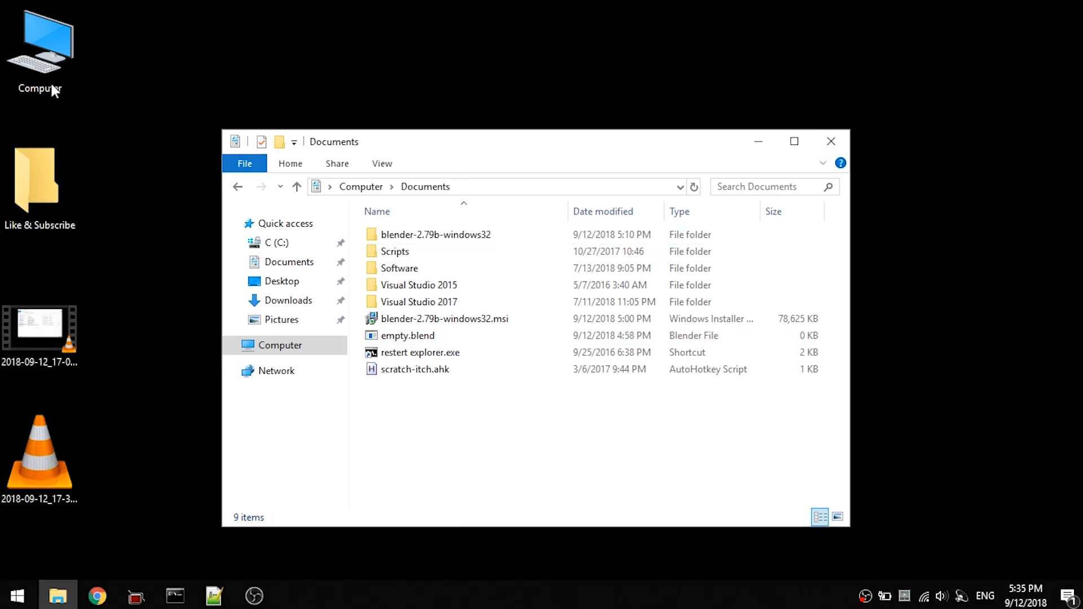
# Open the blender-2.79b-windows32 folder beside Documents, select its 2.79 folder and bring up empty.blend's options.
pyautogui.click(39, 42)
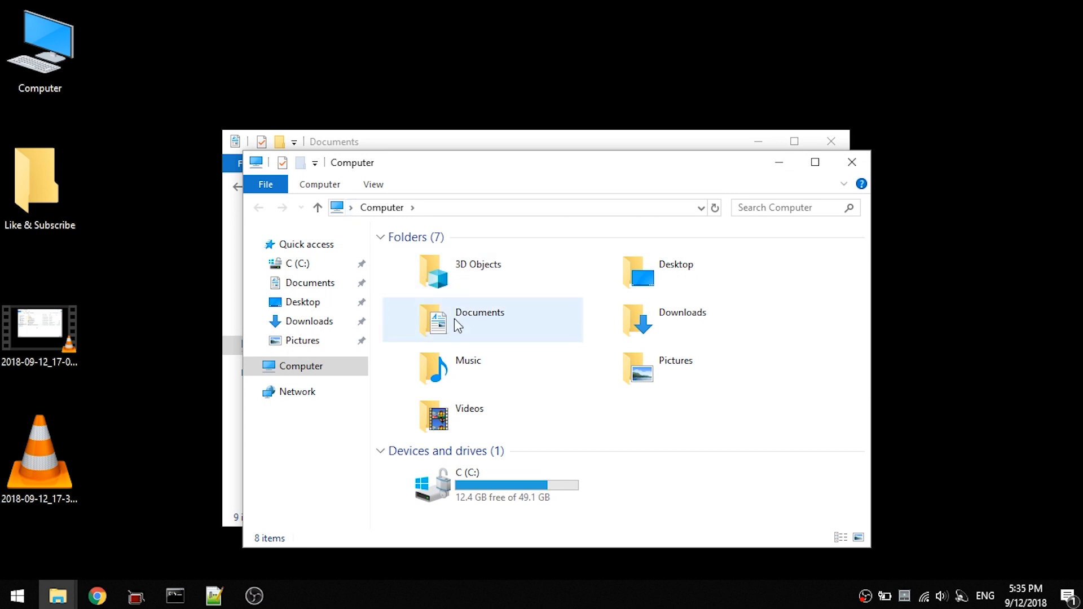
pyautogui.doubleClick(479, 319)
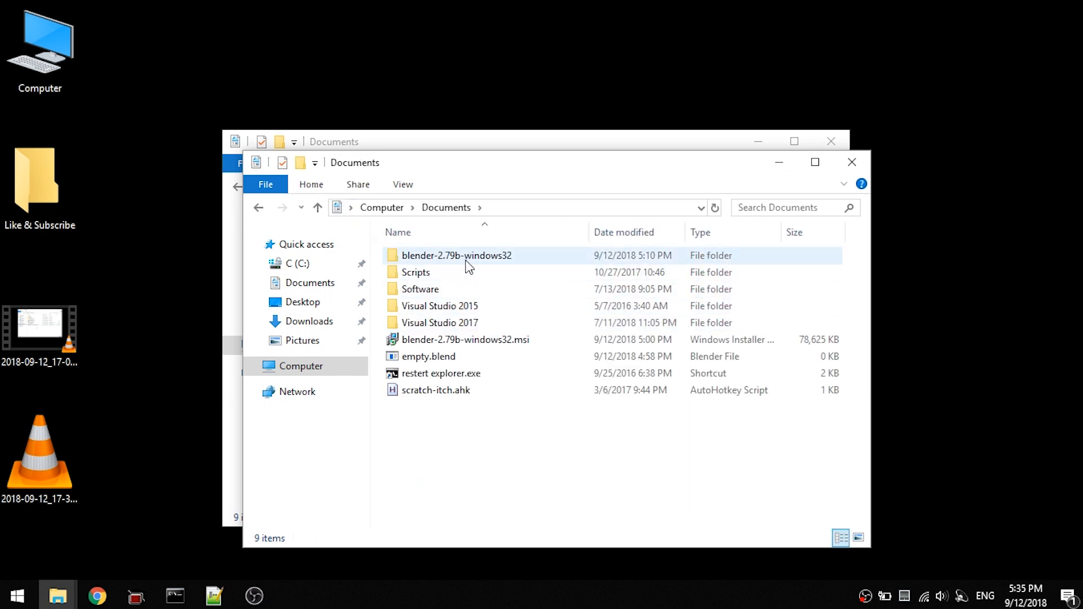
pyautogui.doubleClick(457, 256)
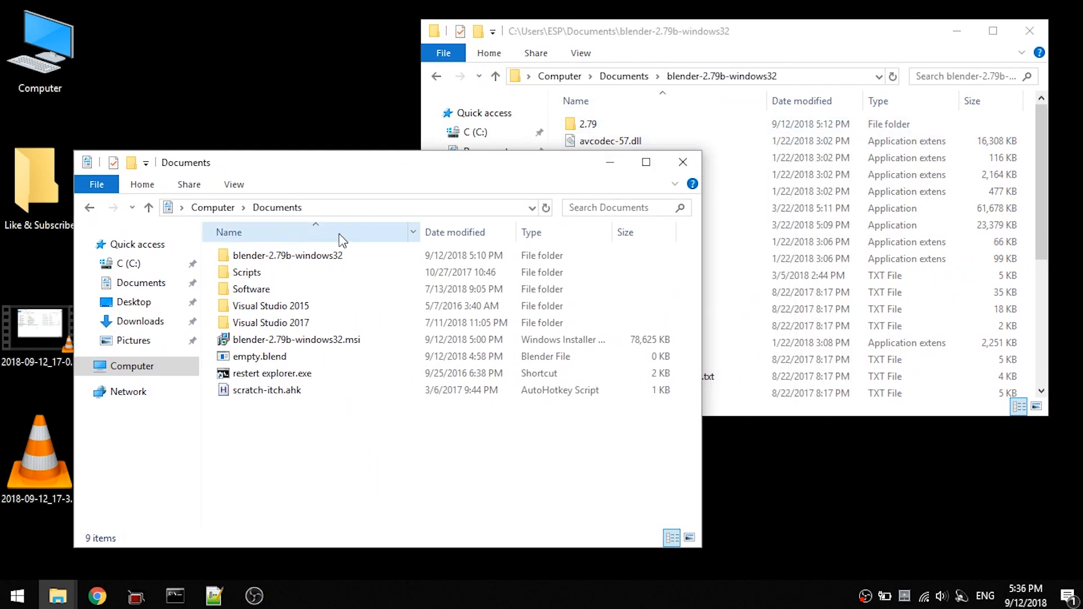
pyautogui.click(587, 124)
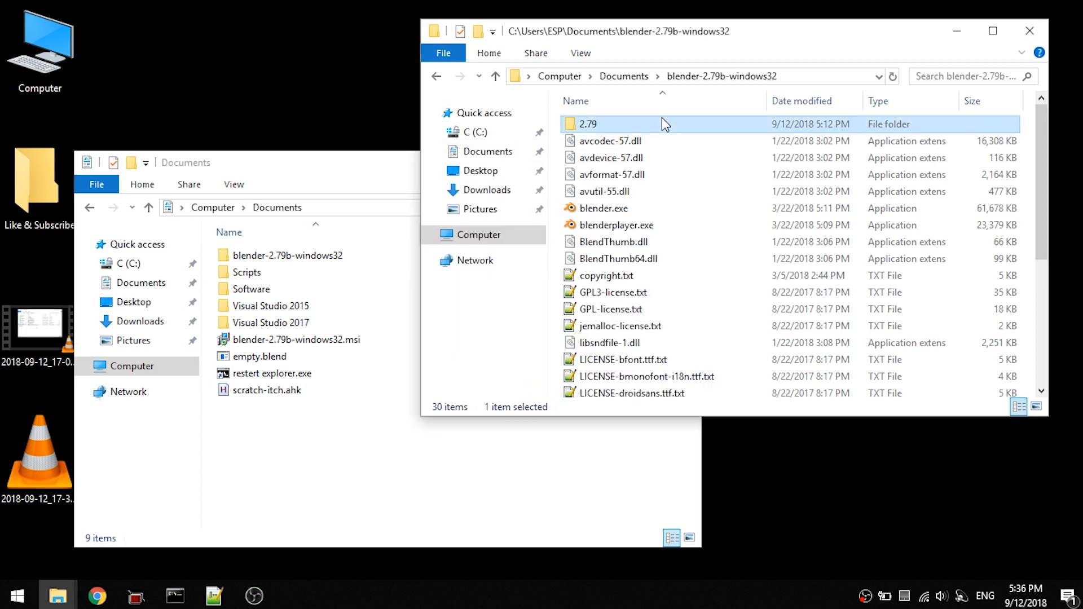
pyautogui.moveTo(810, 85)
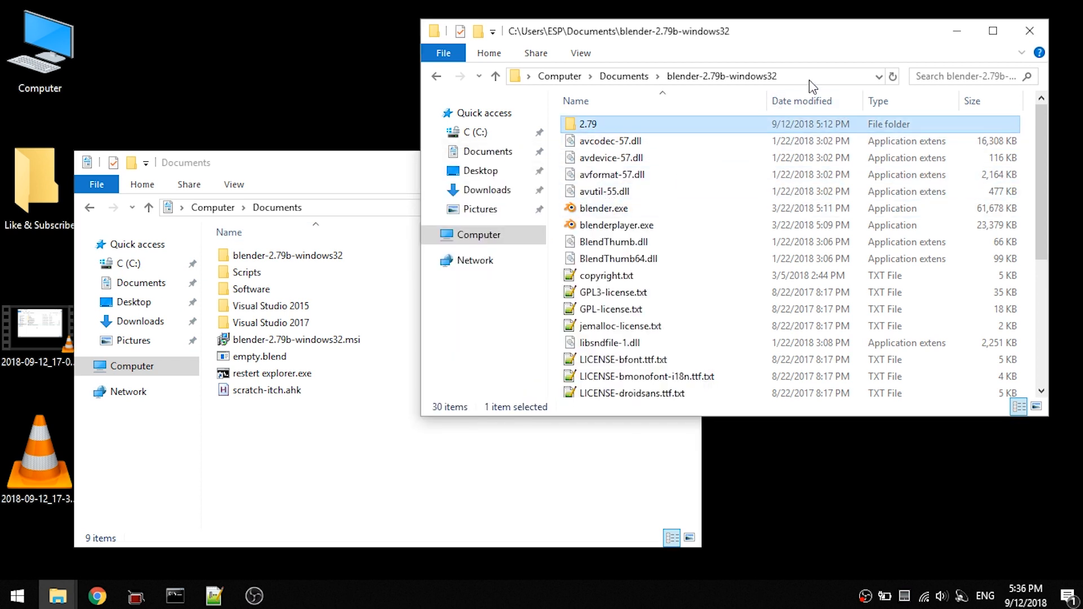
pyautogui.rightClick(690, 76)
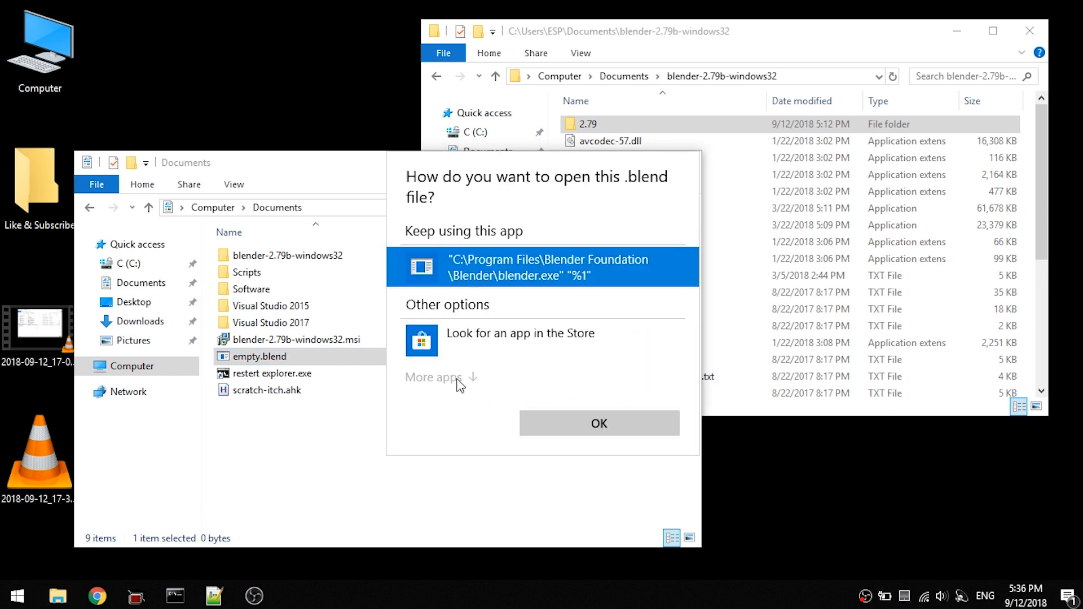
# Via More apps, browse to the portable blender-2.79b-windows32 folder and pick its blender.exe for empty.blend.
pyautogui.click(433, 376)
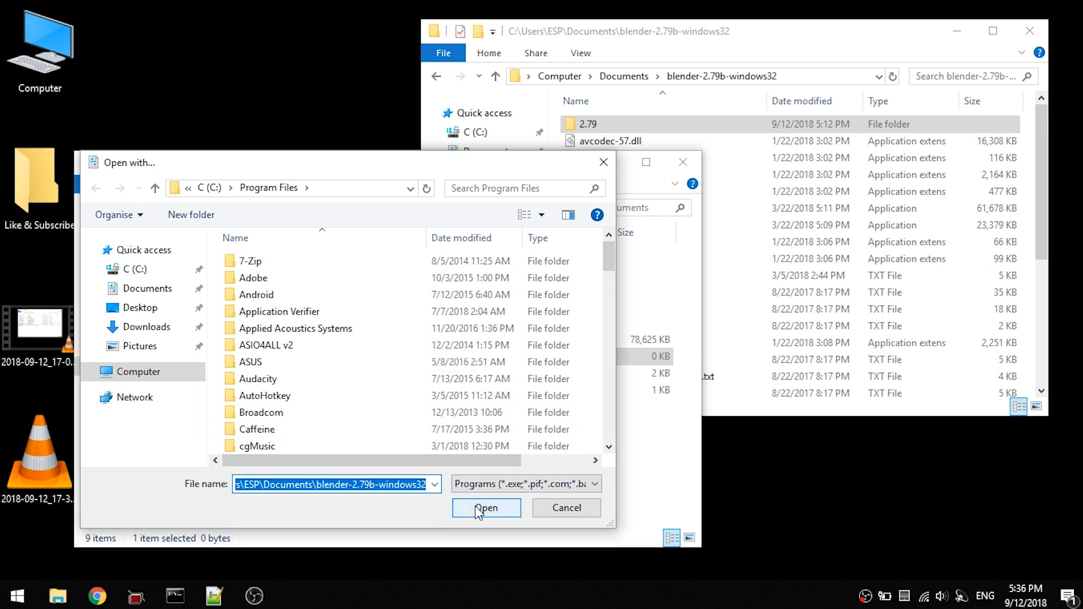
pyautogui.click(485, 507)
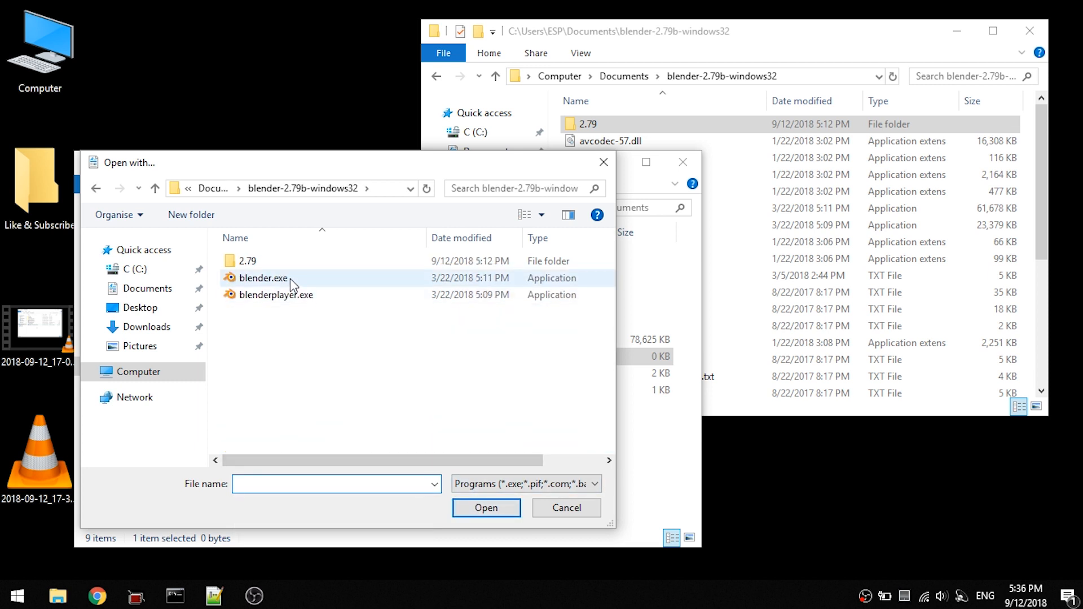
pyautogui.click(262, 277)
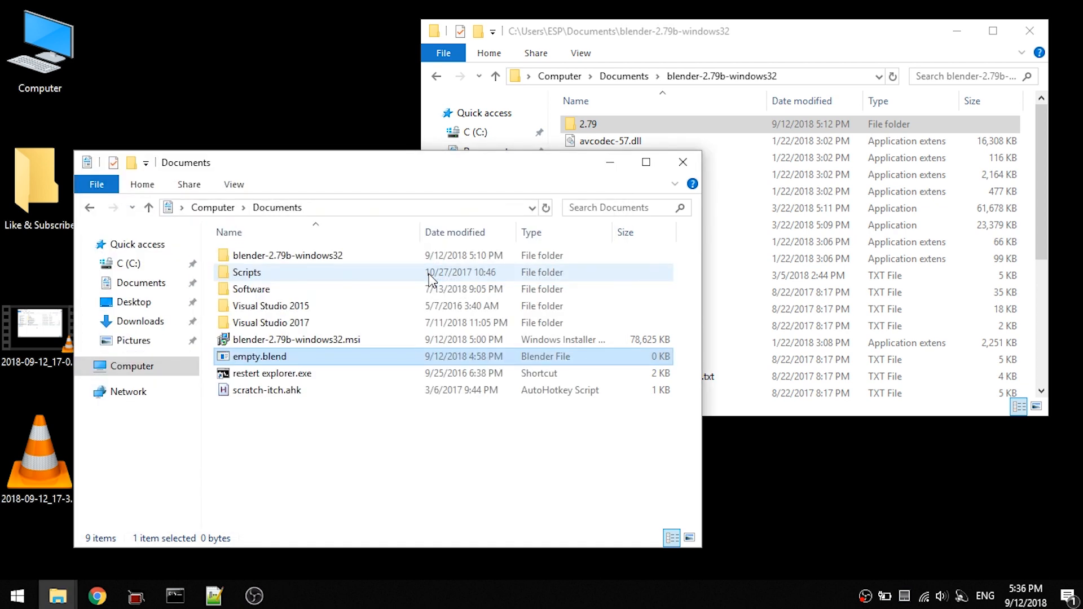
# Open empty.blend choosing Blender in the app prompt, launching the portable blender.exe.
pyautogui.doubleClick(259, 357)
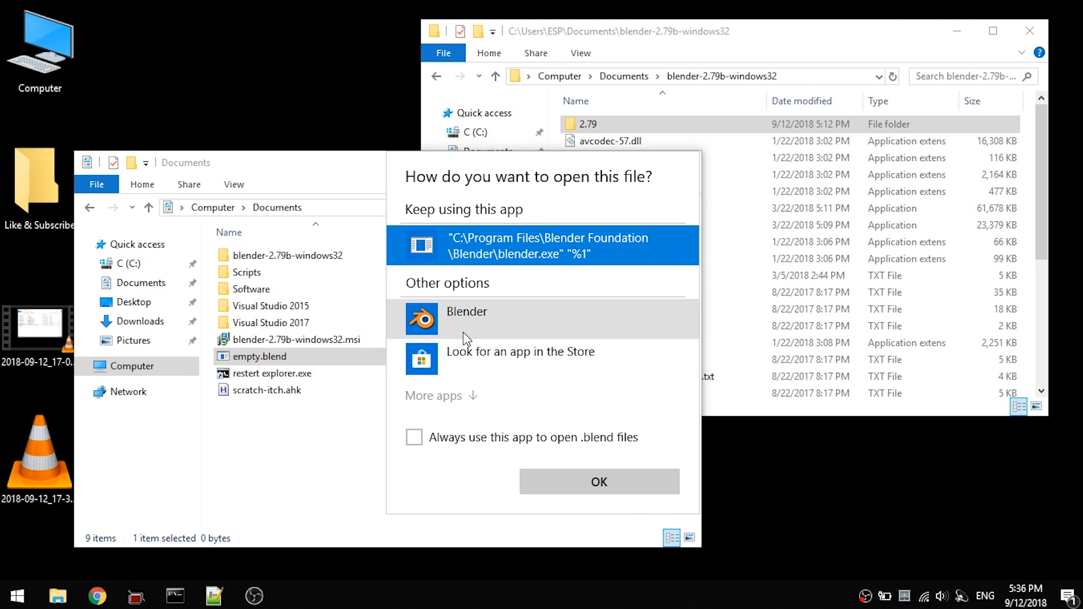
pyautogui.click(467, 311)
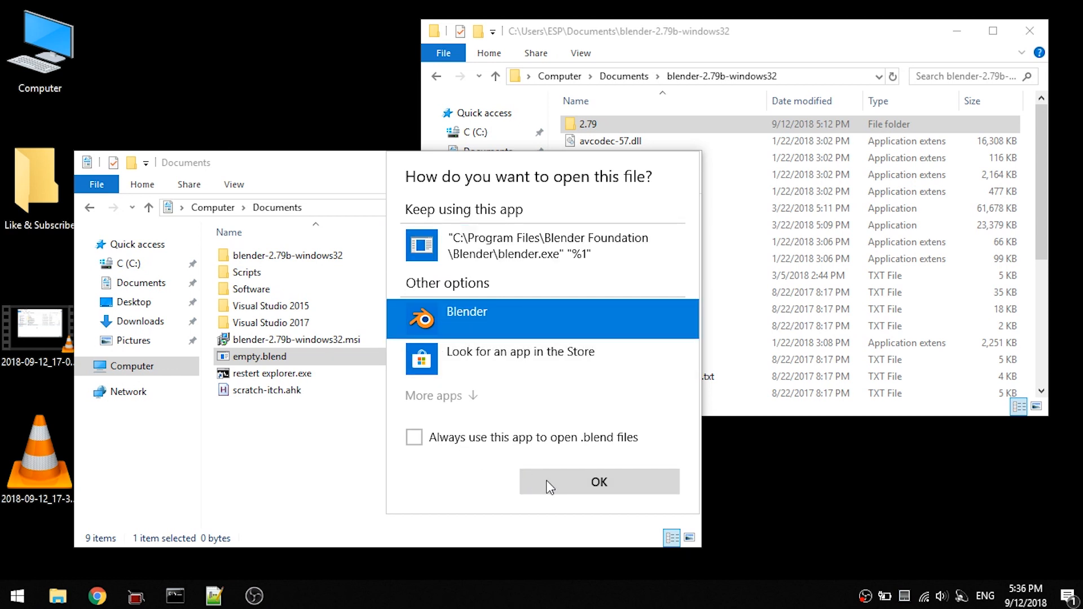
pyautogui.click(598, 482)
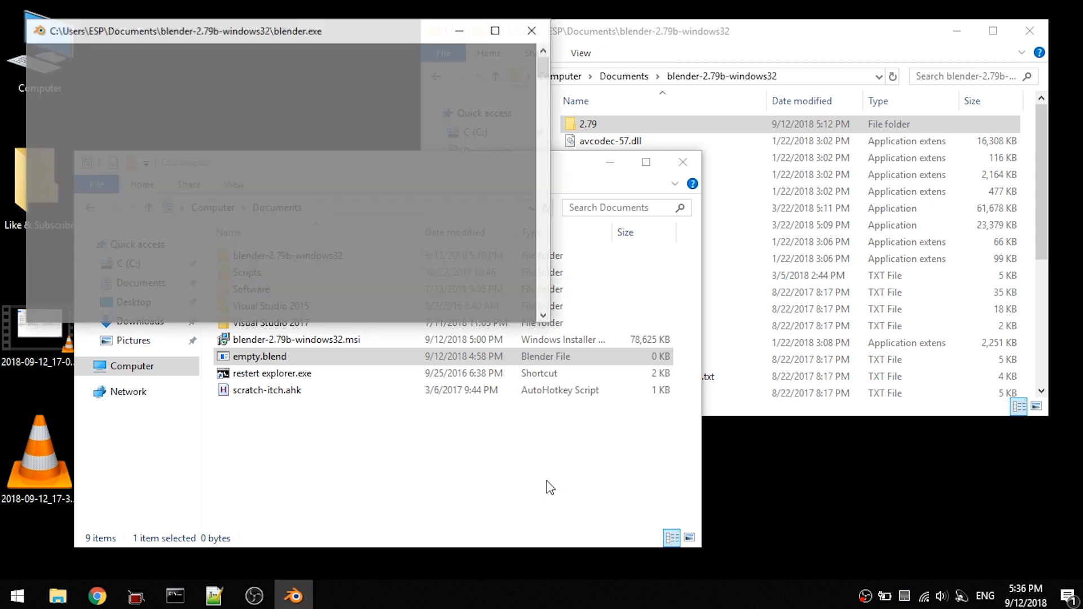
pyautogui.doubleClick(259, 355)
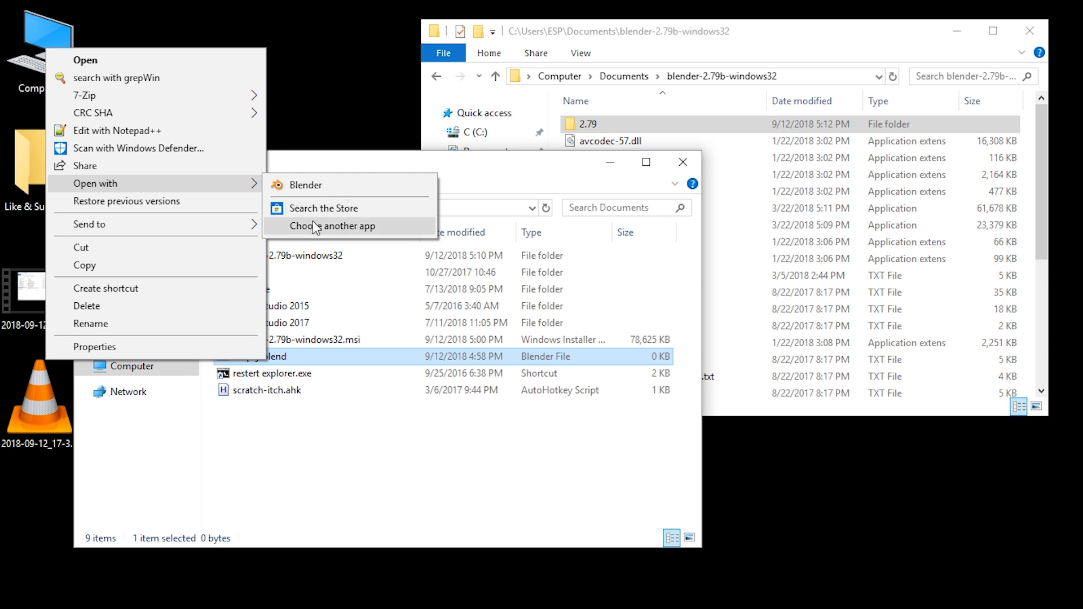
# Choose another app with 'Always use this app' ticked, then view empty.blend's Properties.
pyautogui.click(337, 226)
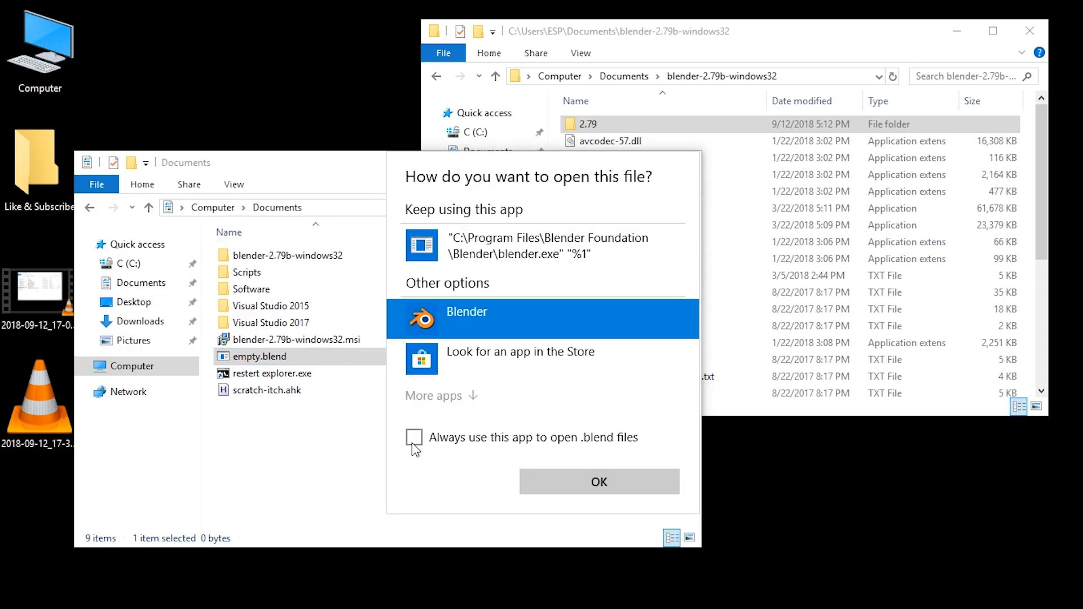
pyautogui.click(414, 438)
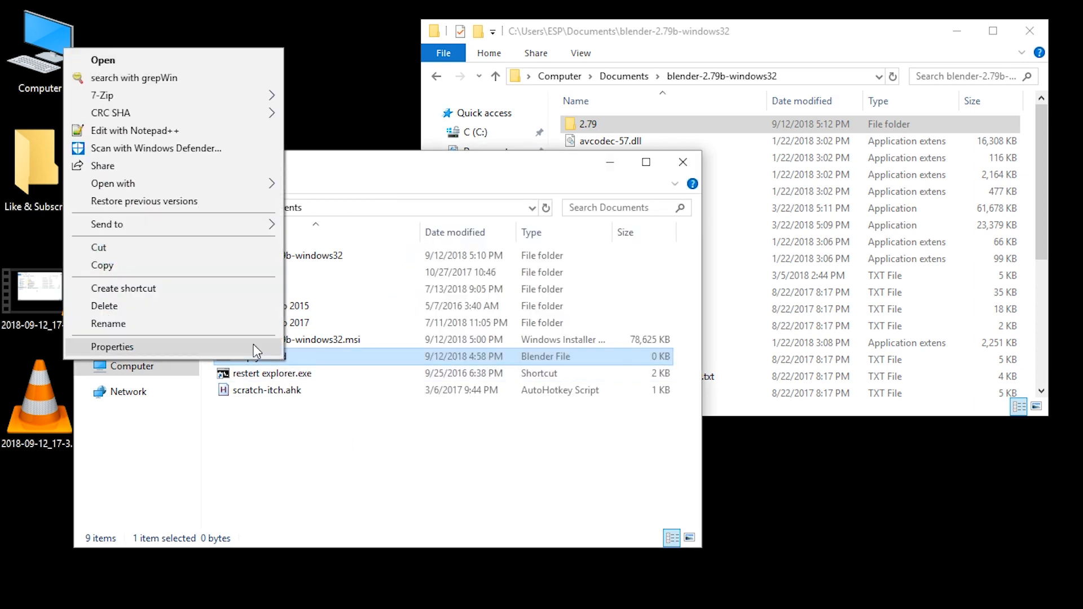
pyautogui.click(112, 346)
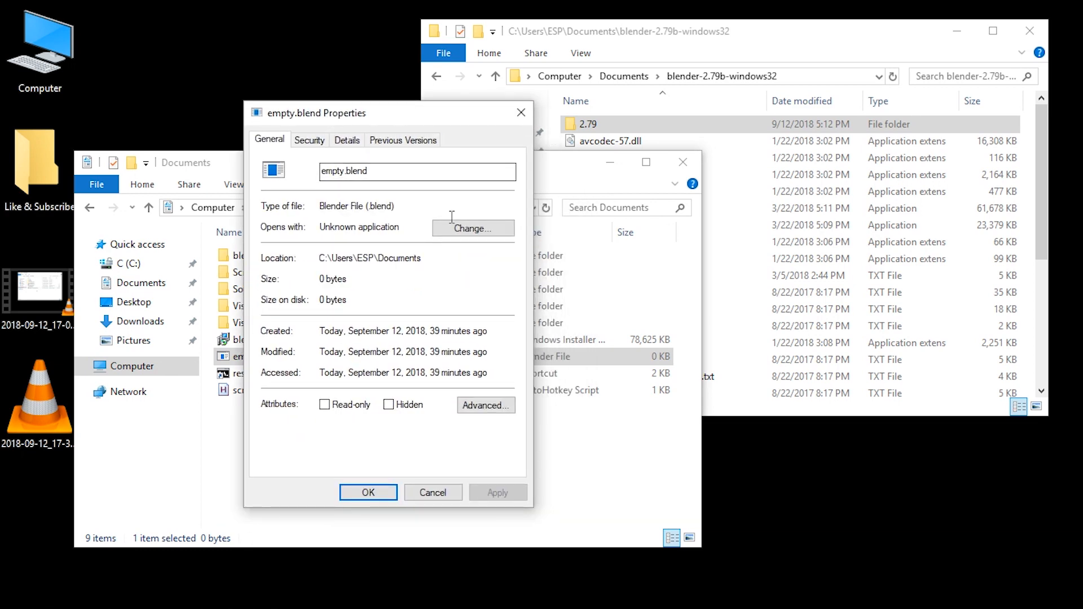
# Change the .blend default app to Blender in Properties and open empty.blend in Blender.
pyautogui.click(473, 229)
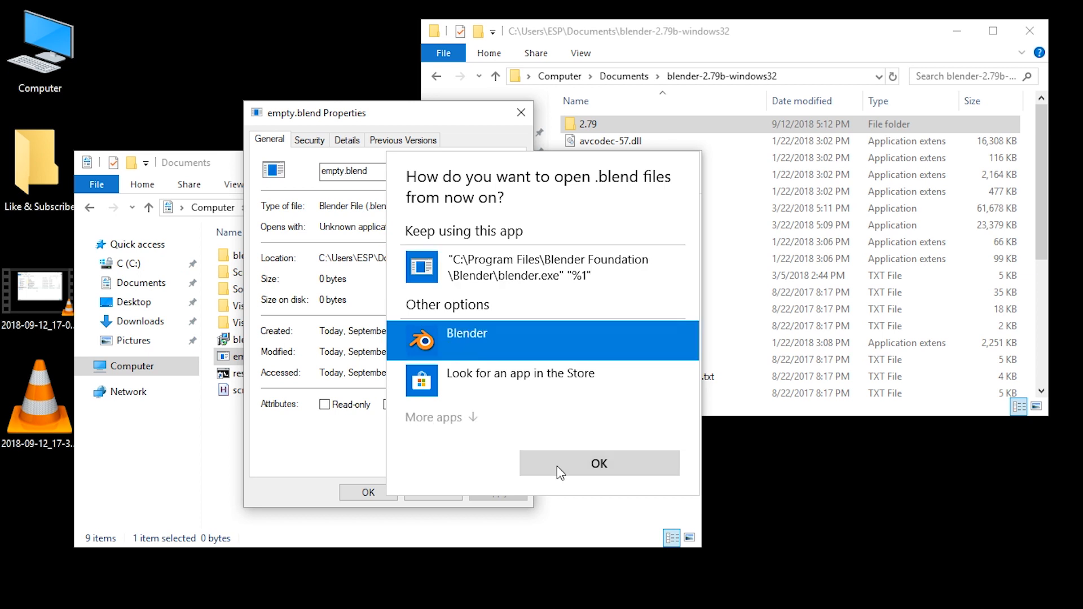
pyautogui.click(598, 464)
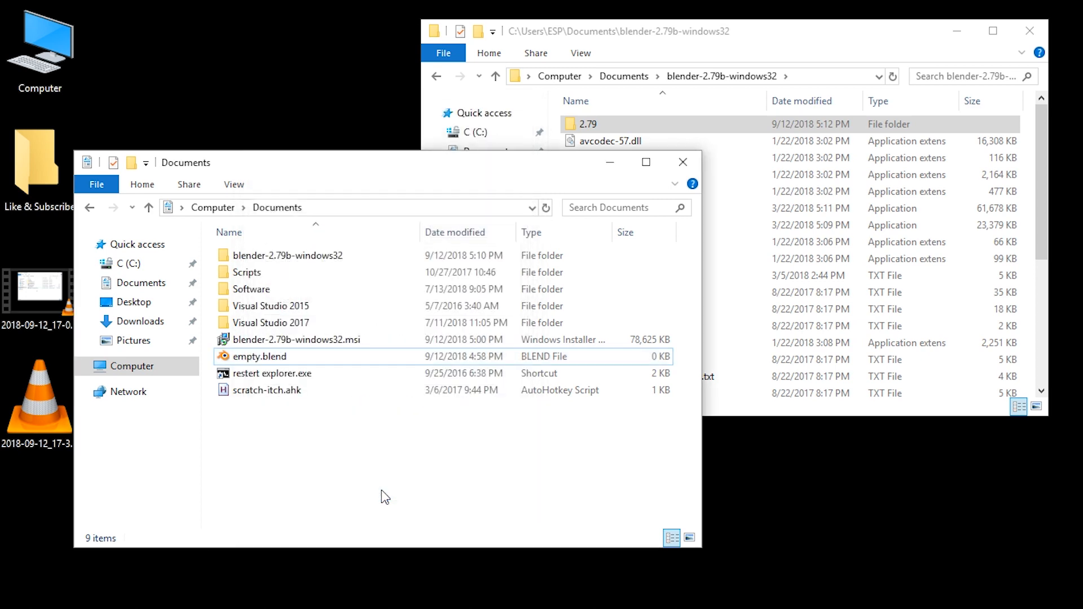
pyautogui.click(259, 357)
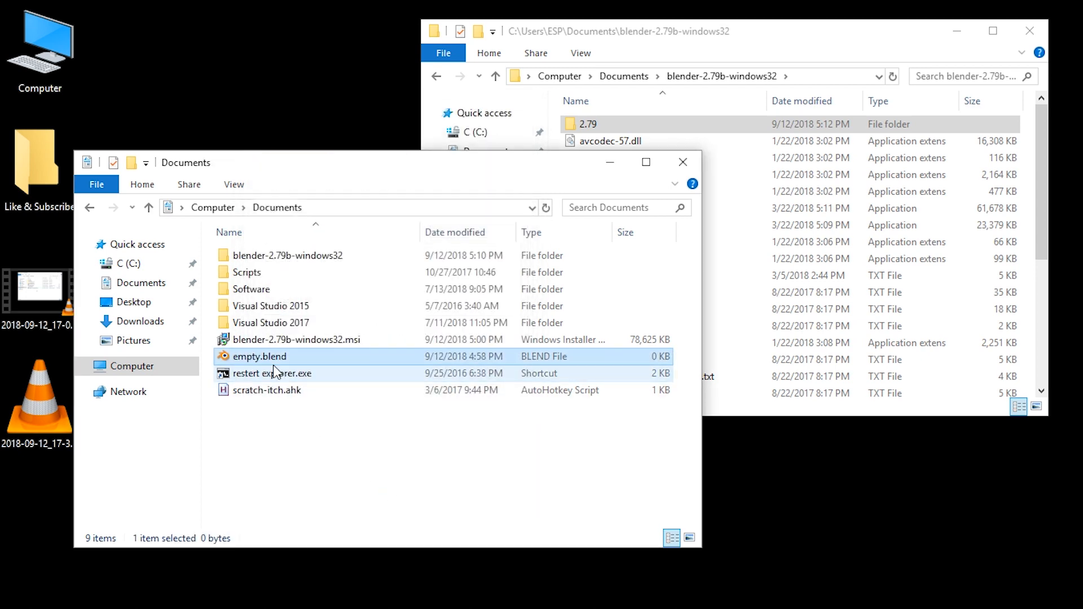
pyautogui.doubleClick(259, 355)
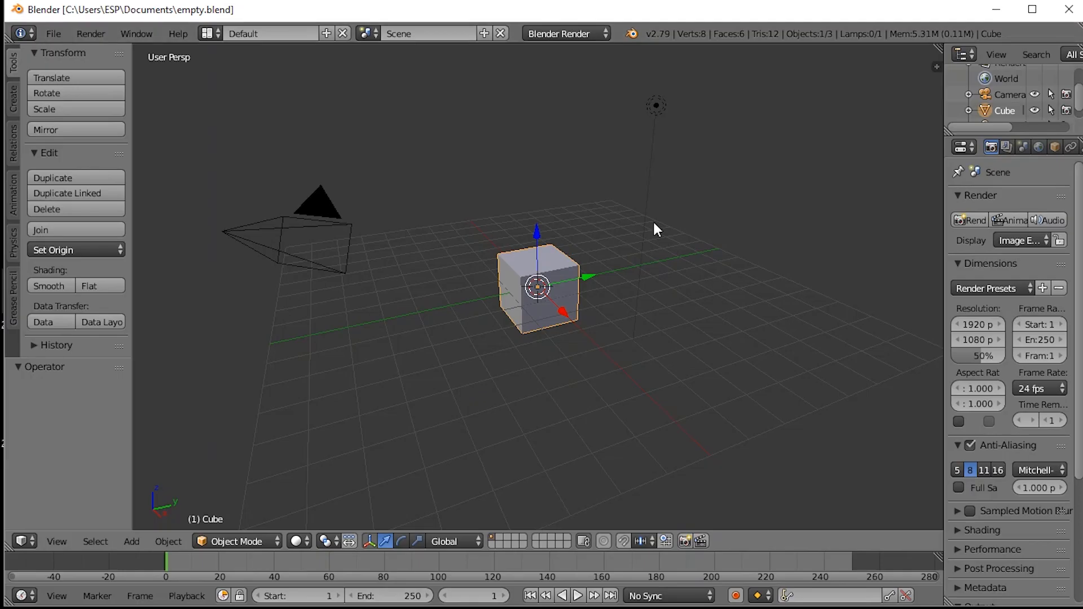